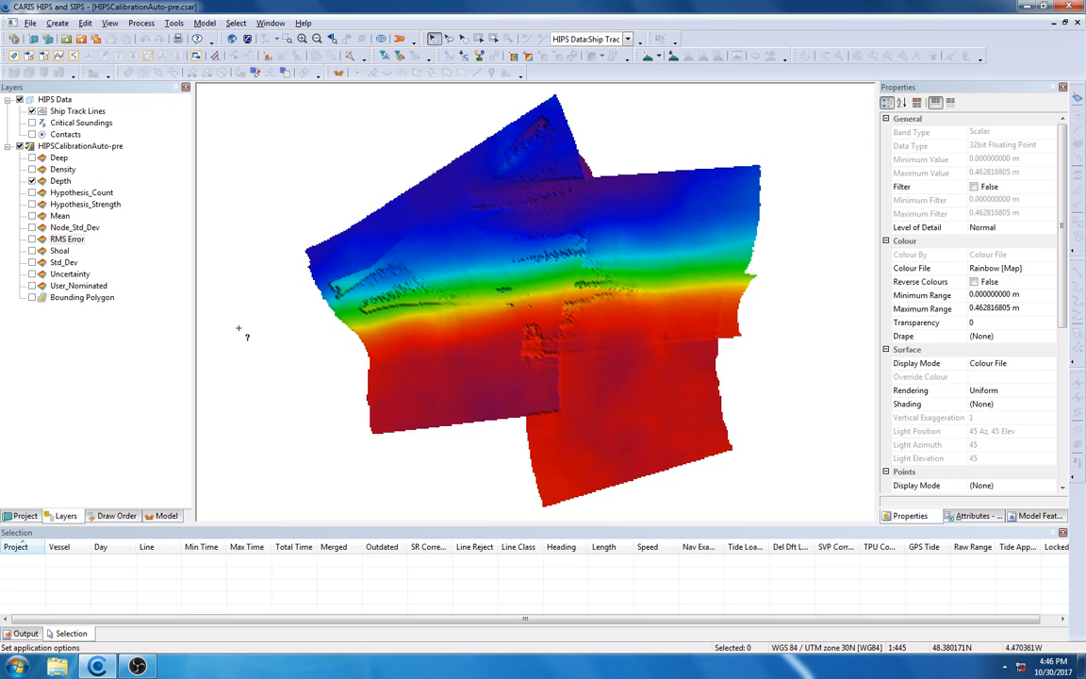
pyautogui.moveTo(33, 244)
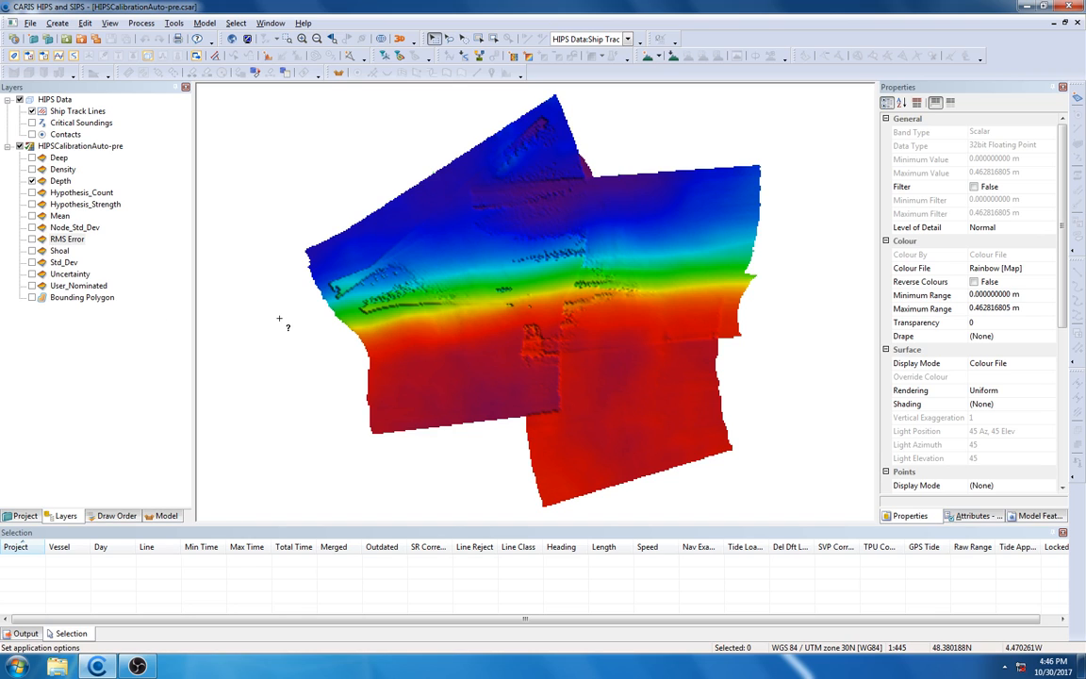
pyautogui.moveTo(278, 276)
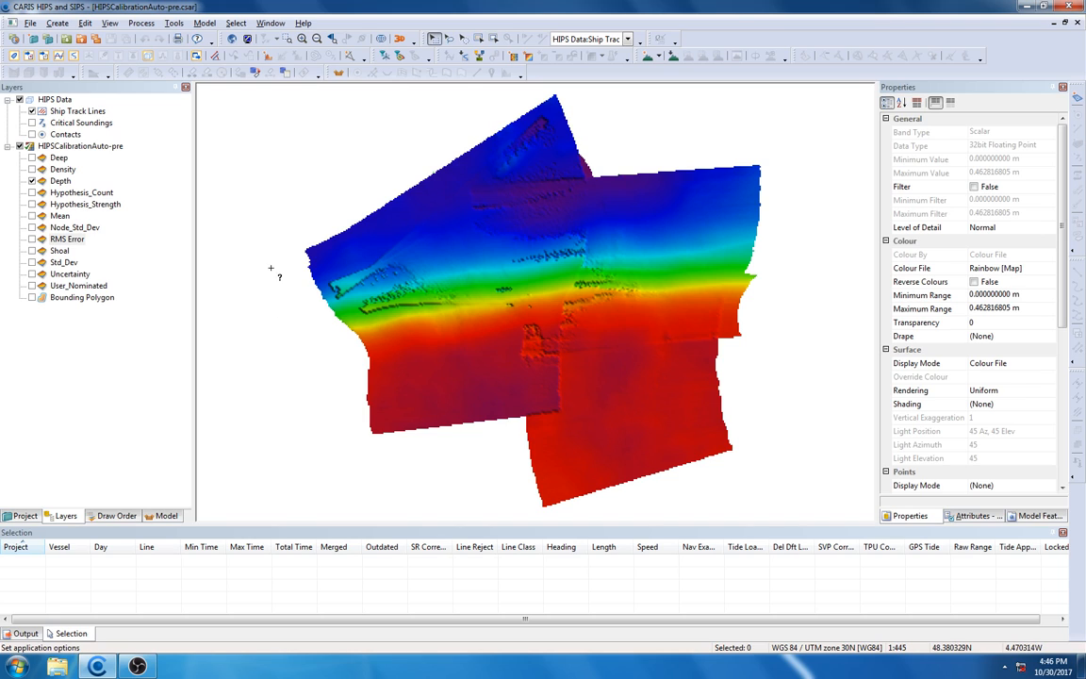
# Open Automatic Boresight Calibration for the four patch-test track lines from the Tools menu
pyautogui.click(174, 22)
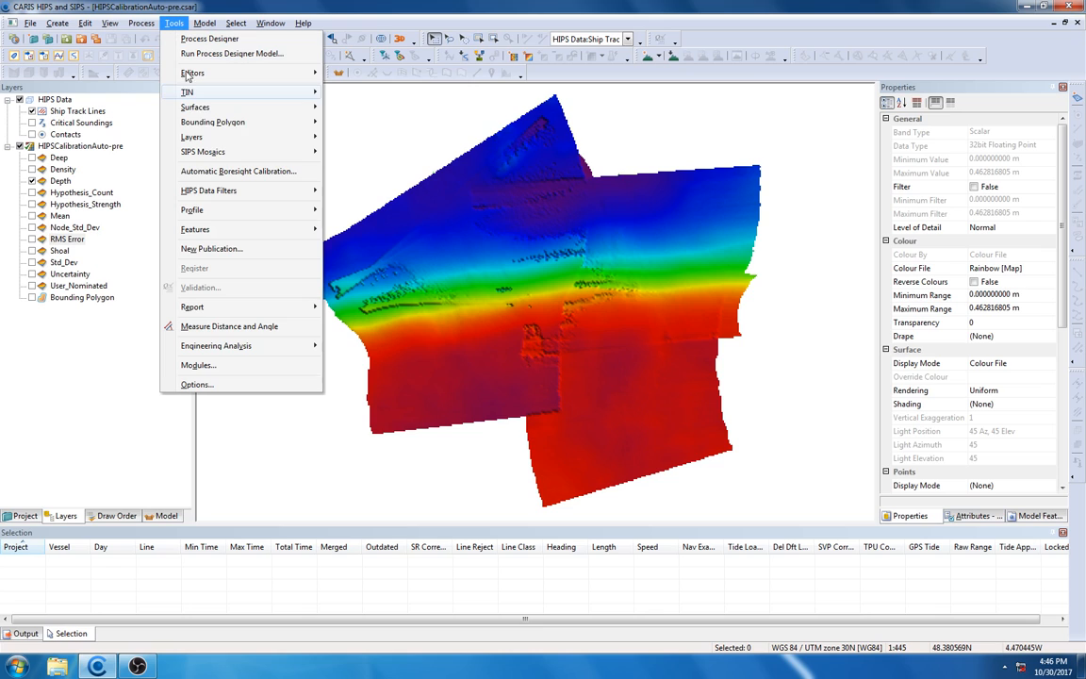
pyautogui.moveTo(237, 170)
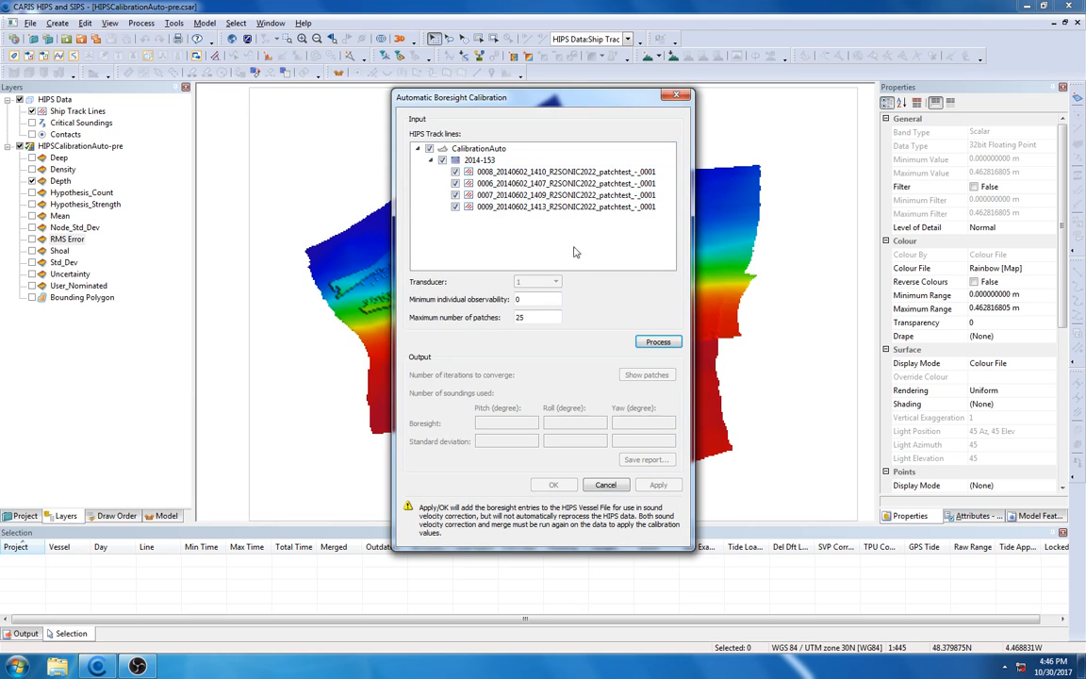
pyautogui.moveTo(590, 239)
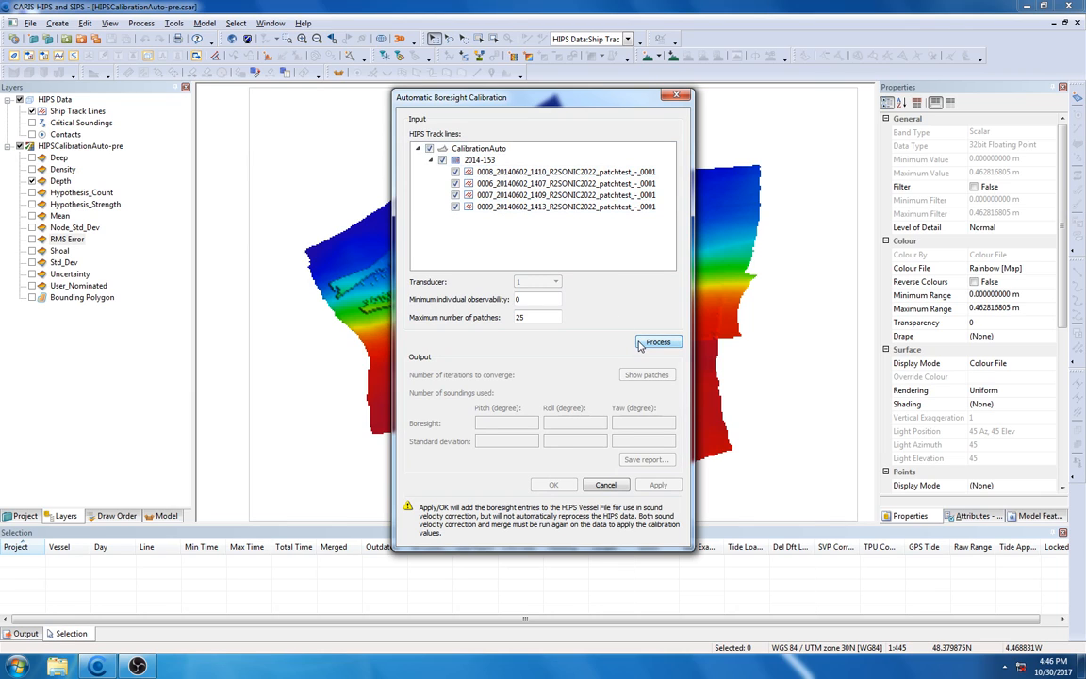
# Compute boresight on the four lines and accept pitch 1.97°, roll 0.66°, yaw 1.95°
pyautogui.click(657, 341)
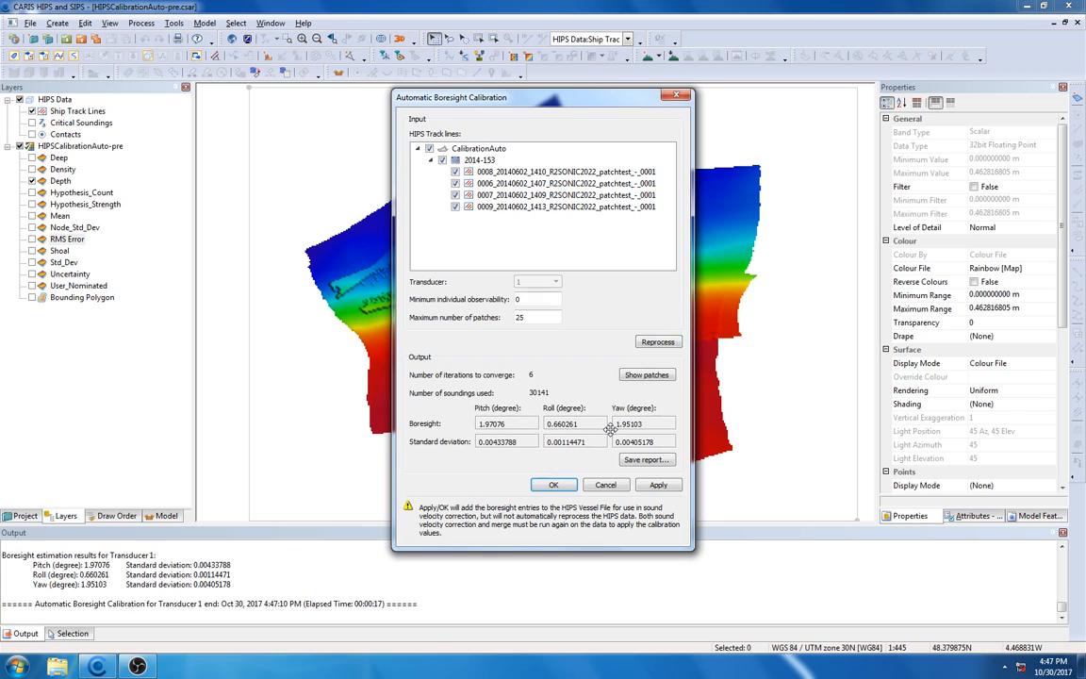
pyautogui.moveTo(563, 472)
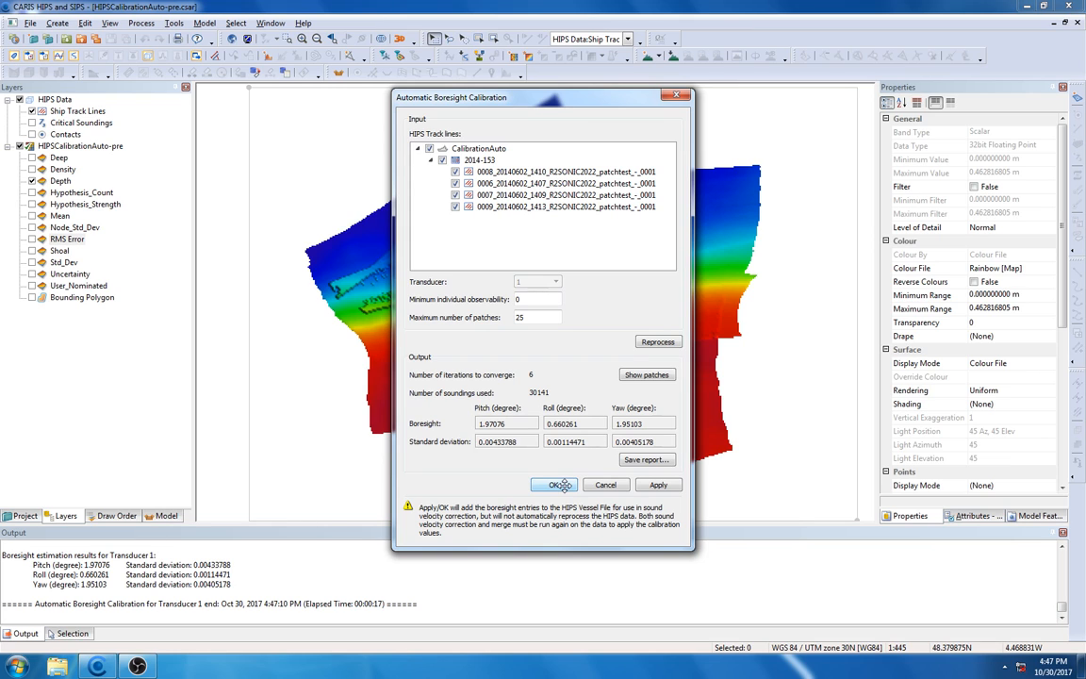
pyautogui.click(554, 484)
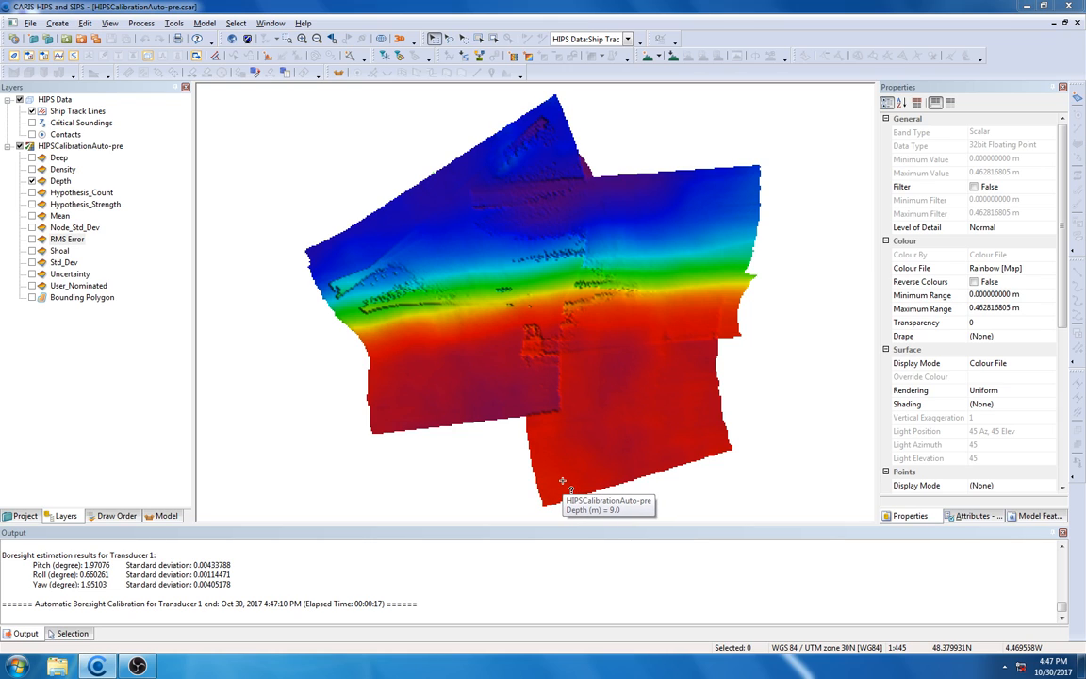
pyautogui.moveTo(430, 106)
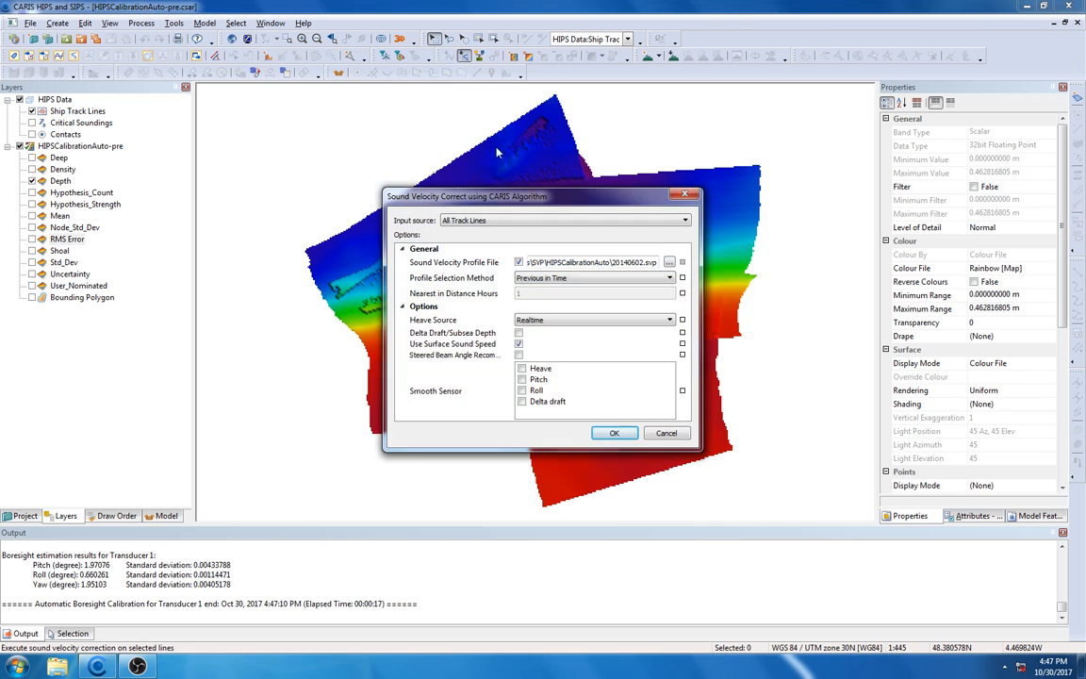
# Run sound velocity correction on all track lines
pyautogui.click(613, 432)
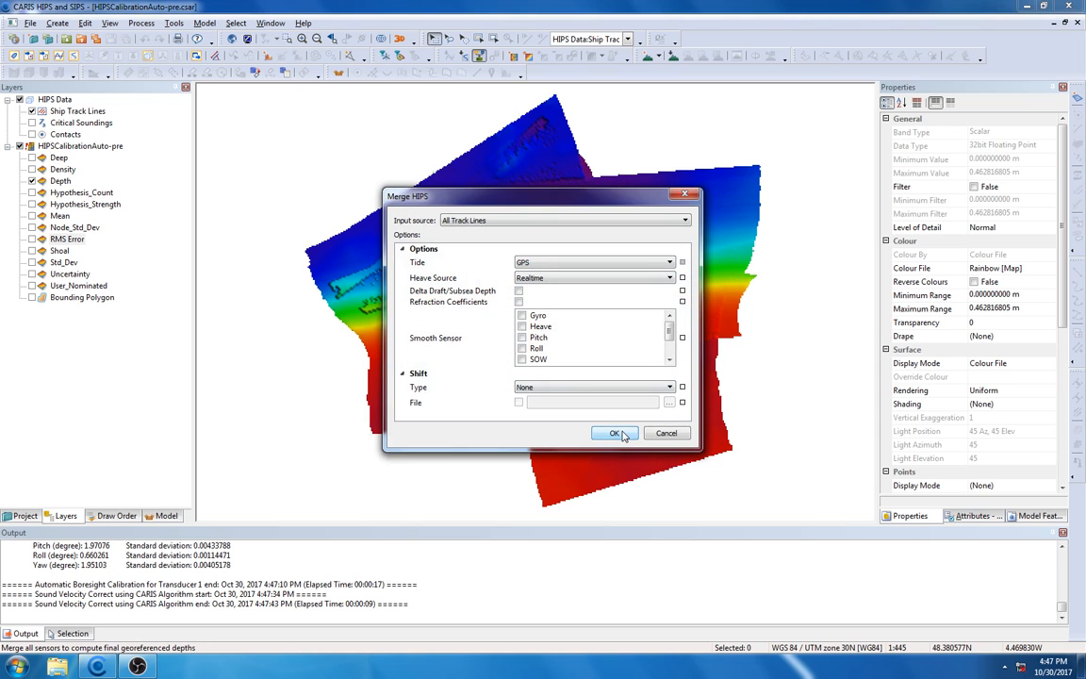
# Merge all track lines using GPS tide
pyautogui.click(615, 433)
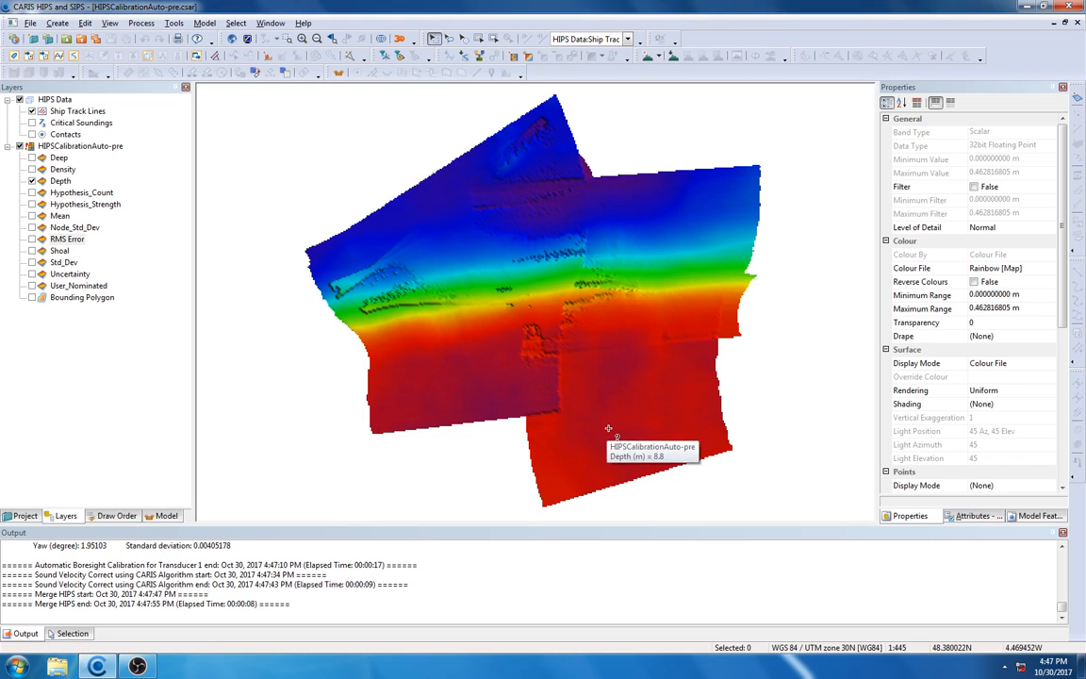
pyautogui.moveTo(87, 148)
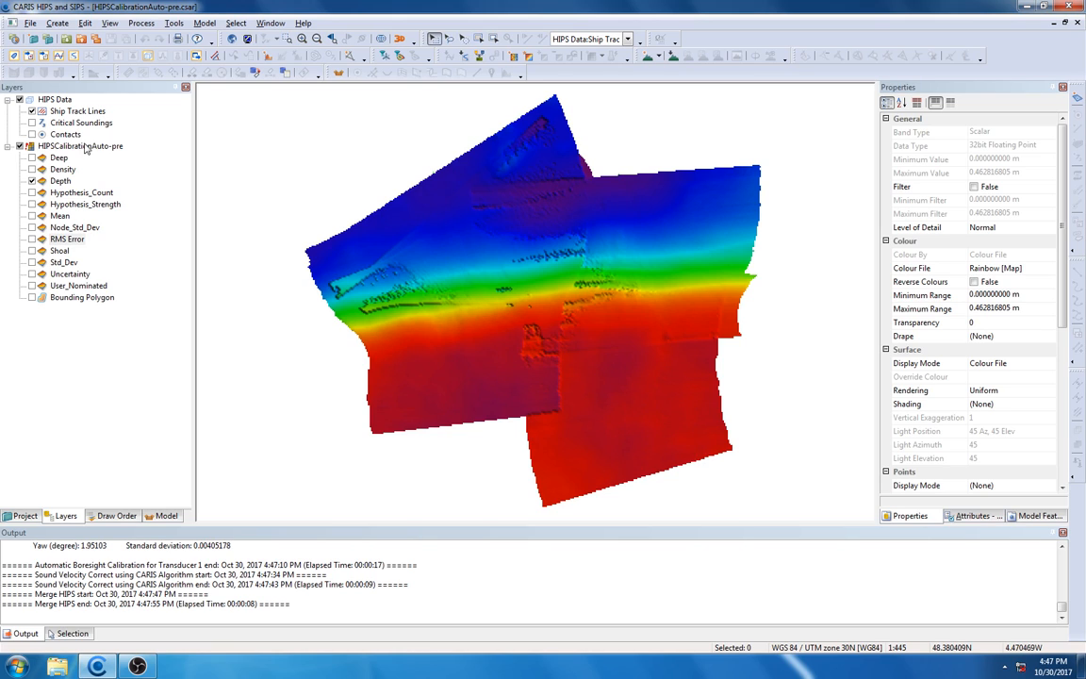
# Recompute the whole HIPSCalibrationAuto-pre surface from its Layers panel context menu
pyautogui.rightClick(80, 146)
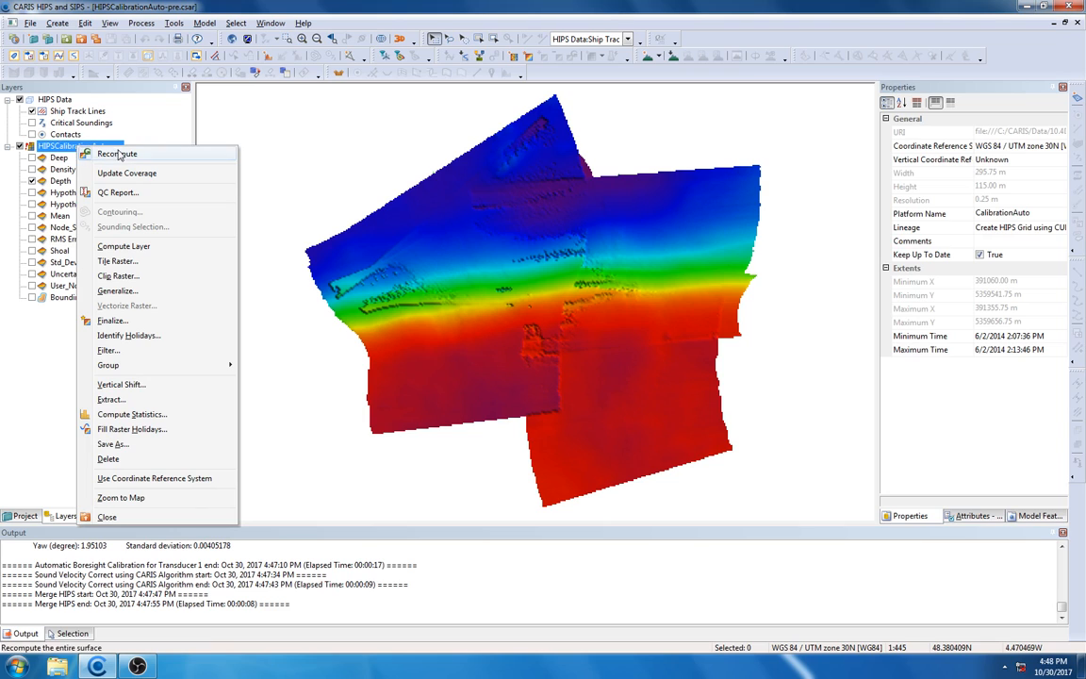
pyautogui.click(116, 154)
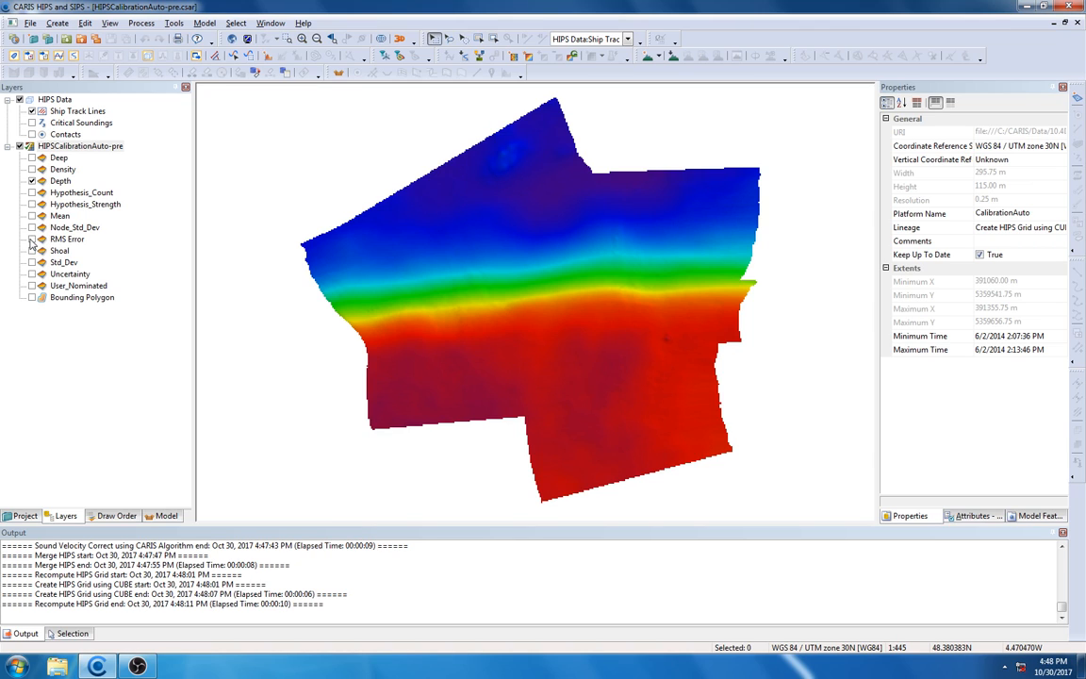
pyautogui.click(41, 238)
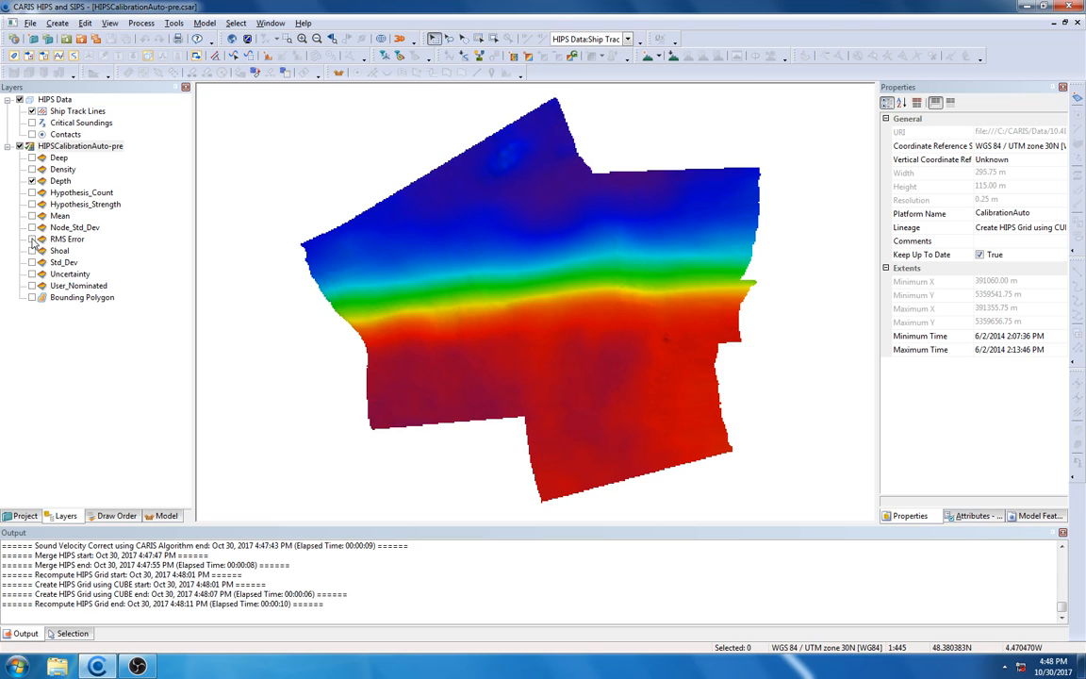
pyautogui.moveTo(35, 242)
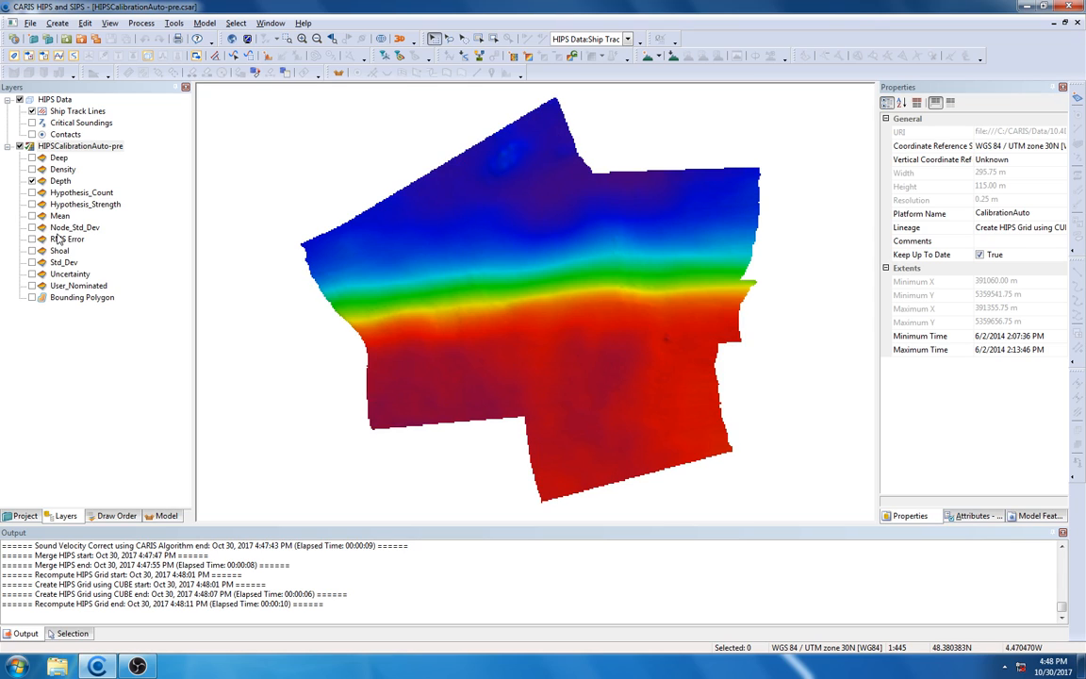